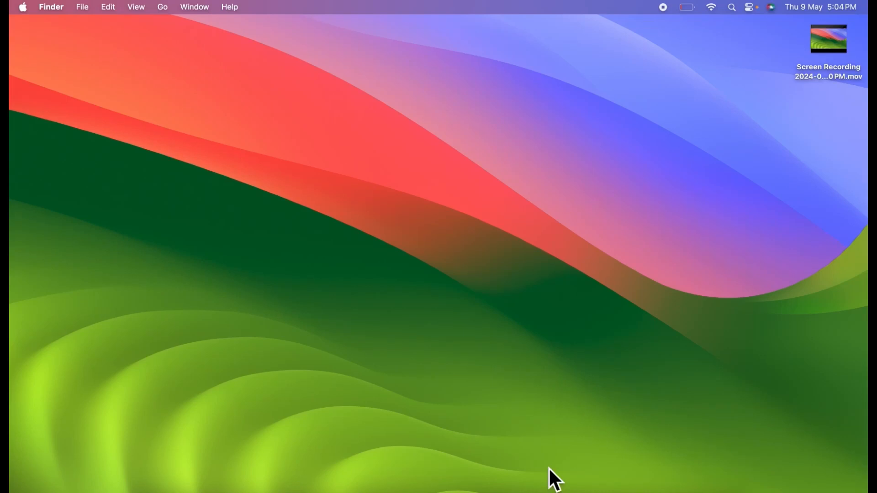
mouse_move(419, 225)
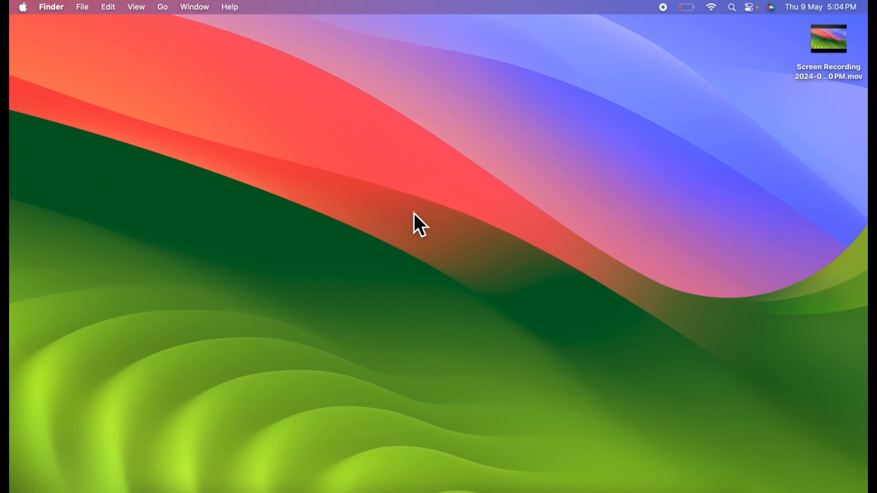
mouse_move(440, 60)
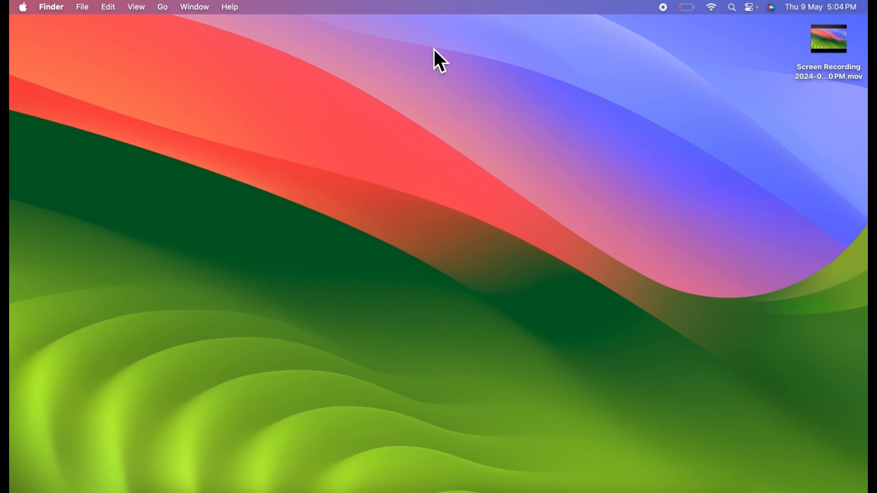
mouse_move(483, 192)
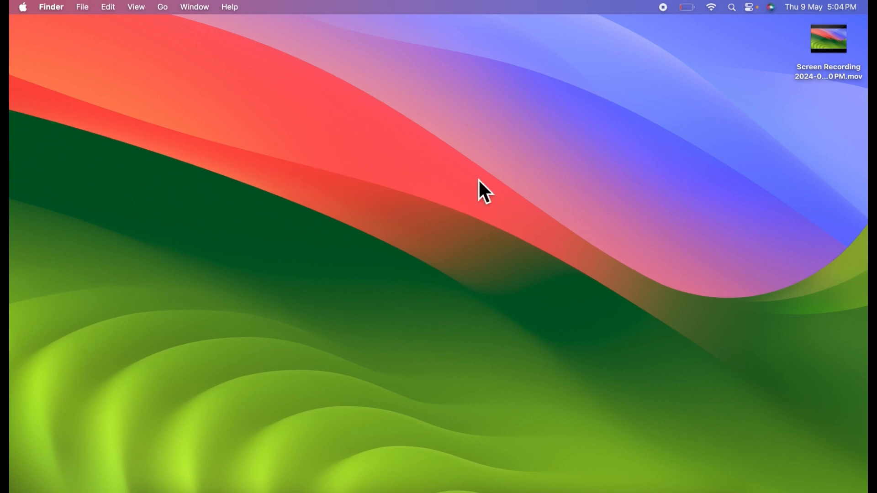
Launch the App Store from the Dock and bring up the signed-in account's Account Information sheet
click(687, 7)
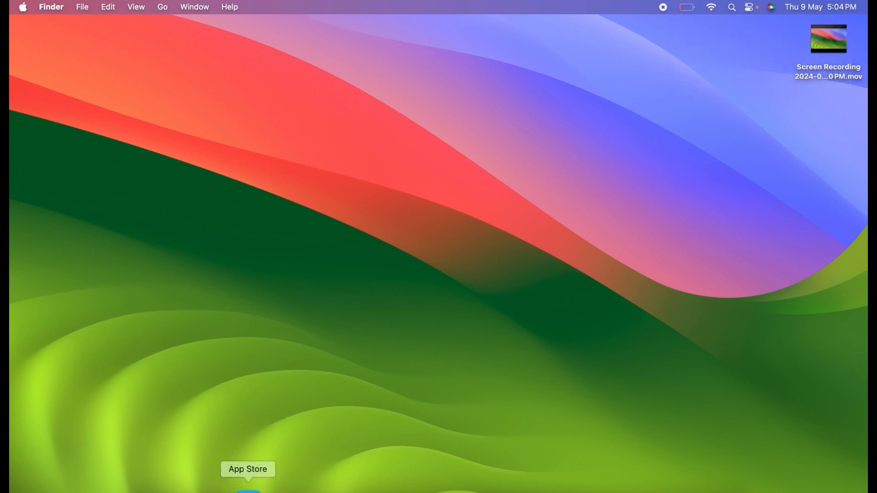
click(248, 491)
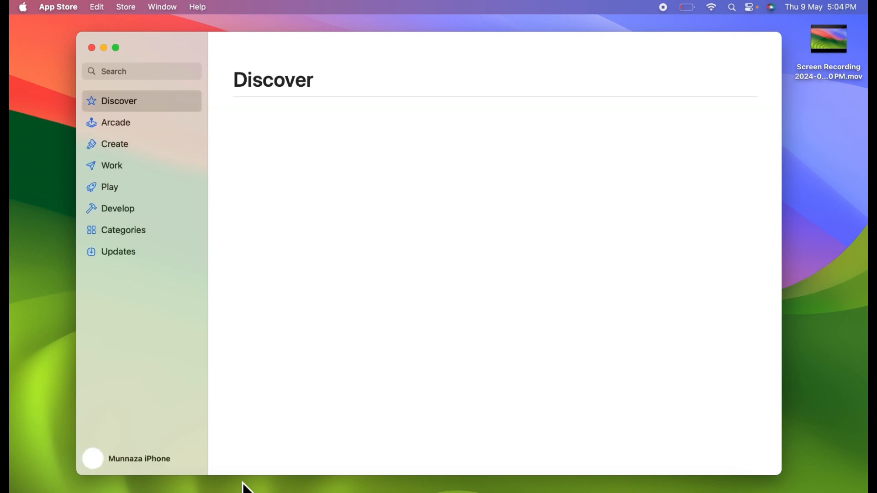
scroll(down, 3)
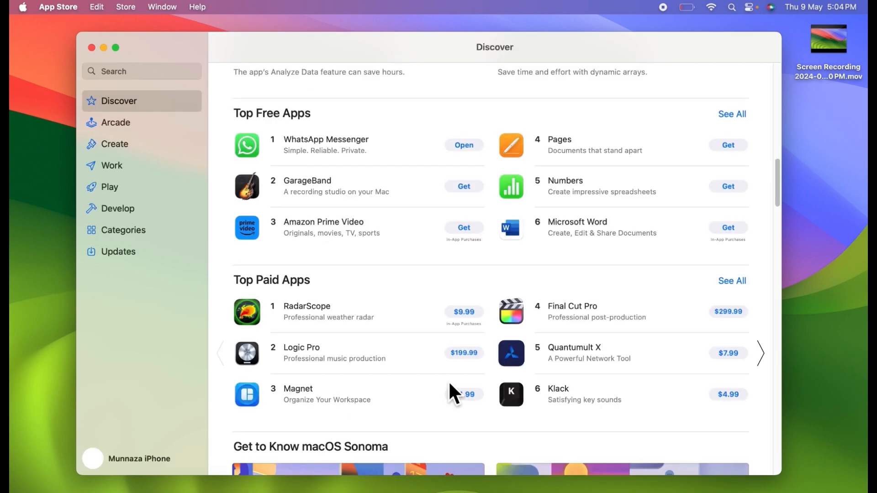
mouse_move(131, 473)
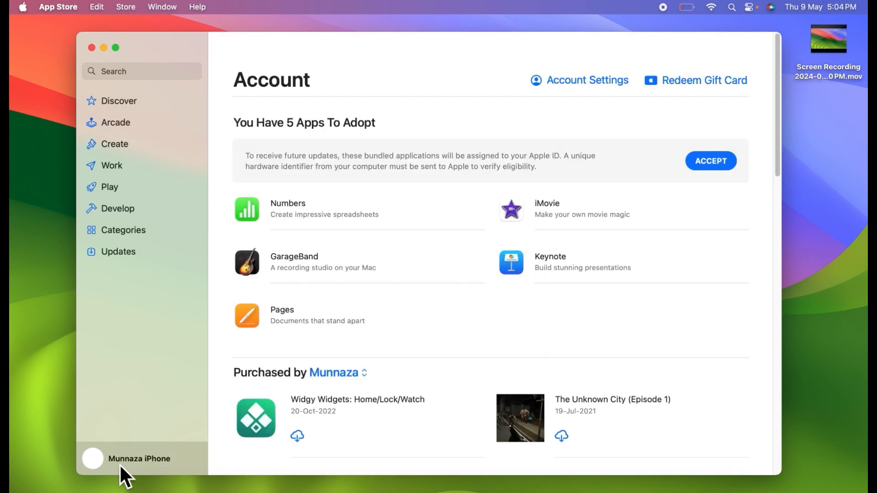
mouse_move(582, 118)
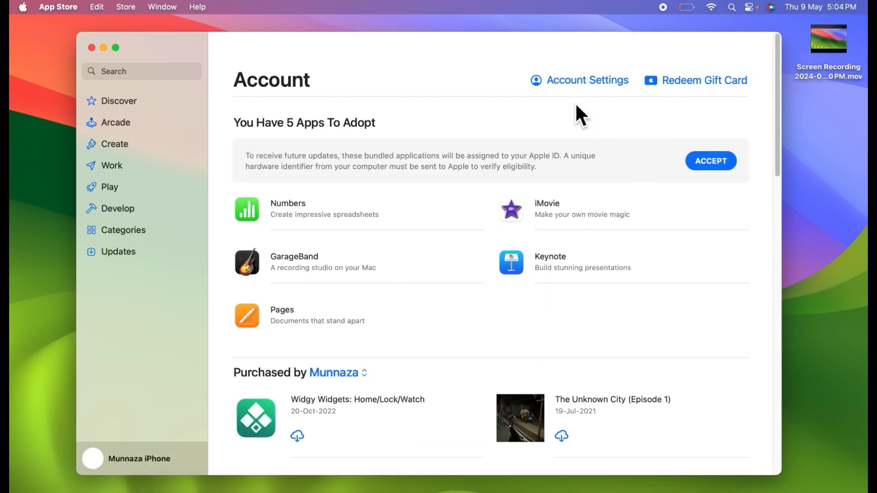
click(586, 81)
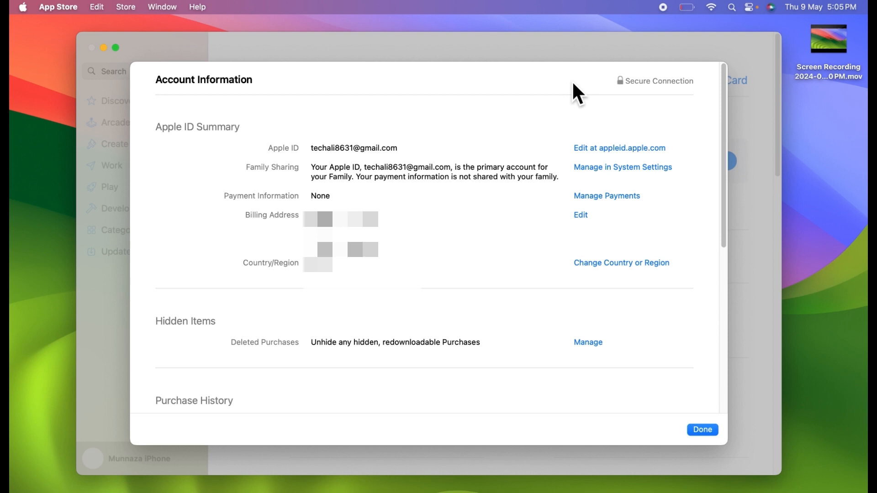
mouse_move(286, 273)
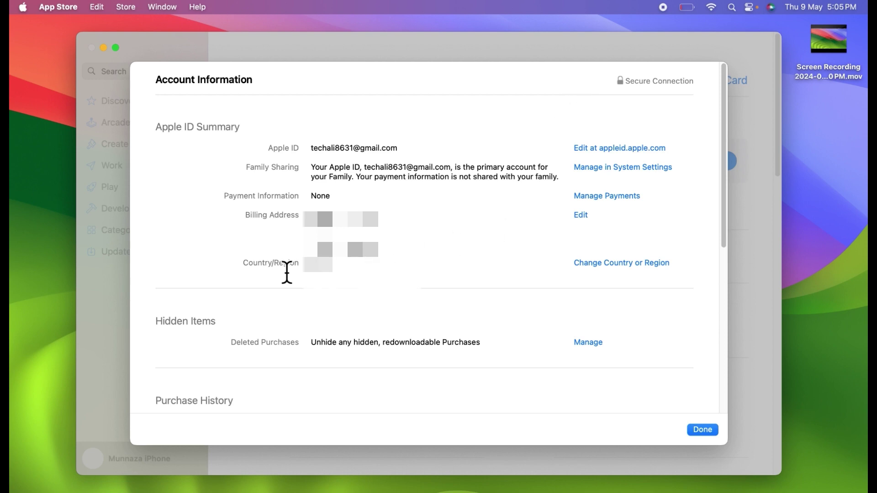
mouse_move(609, 283)
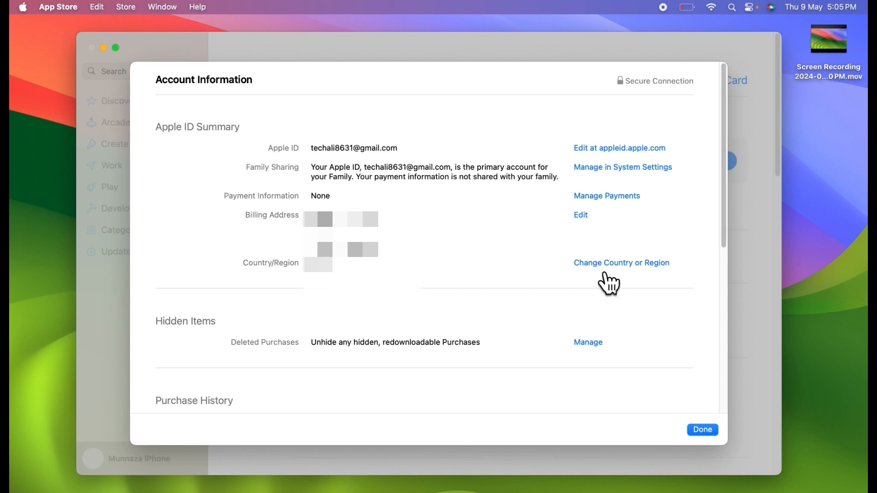
Start Change Country or Region and continue with Pakistan as the selected country
click(621, 263)
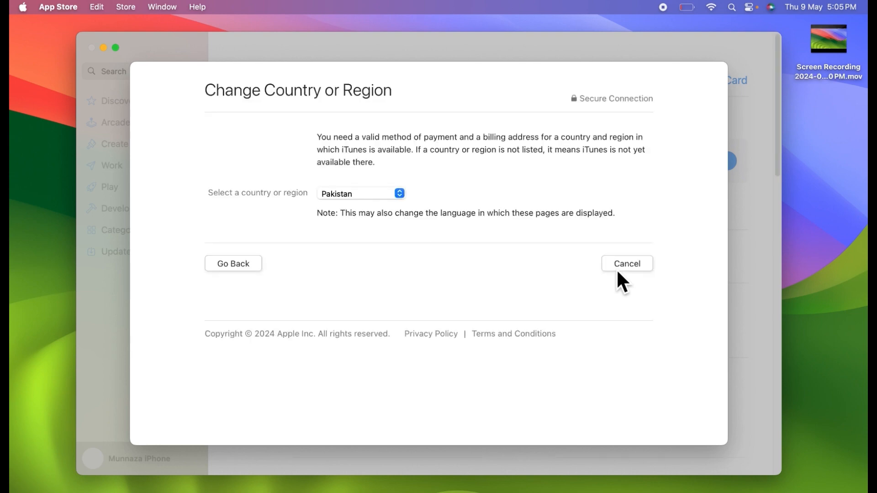
mouse_move(401, 201)
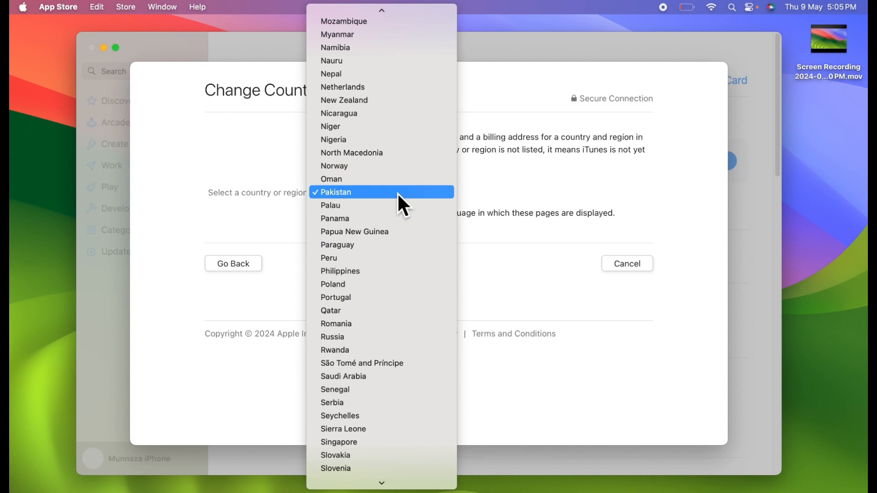
scroll(down, 3)
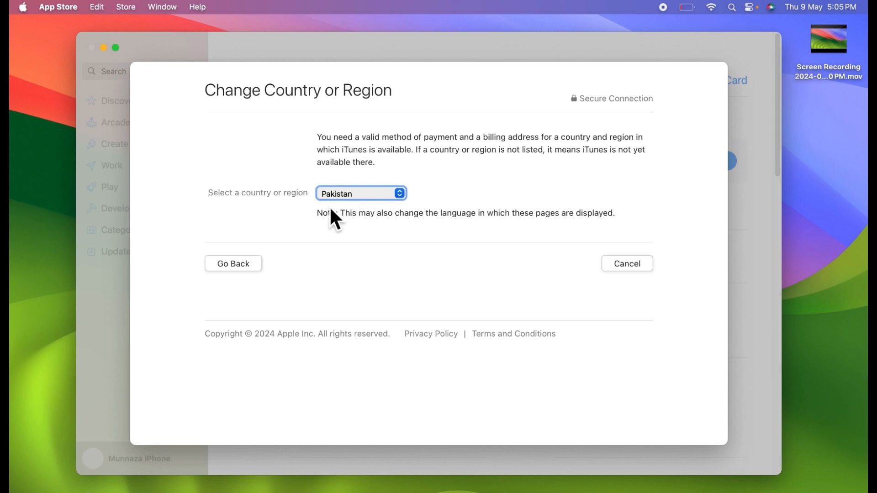
click(233, 264)
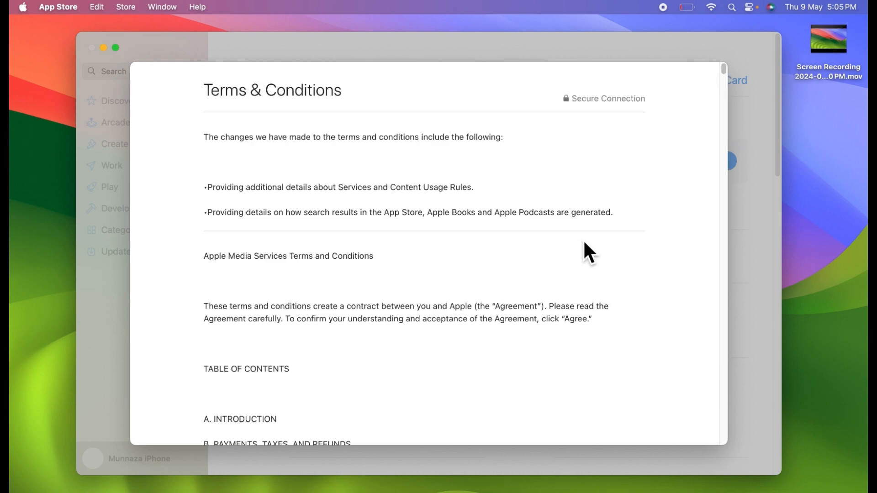
Read through the Terms & Conditions to the bottom and agree to them
scroll(down, 3)
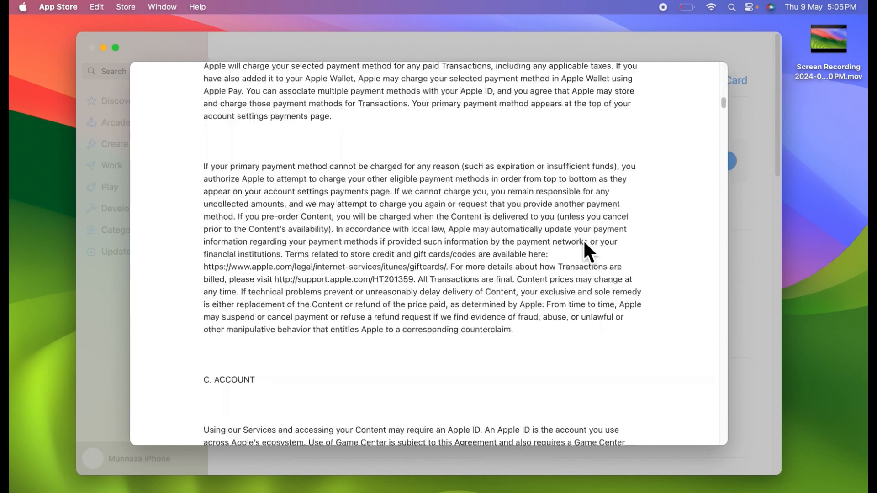
scroll(down, 3)
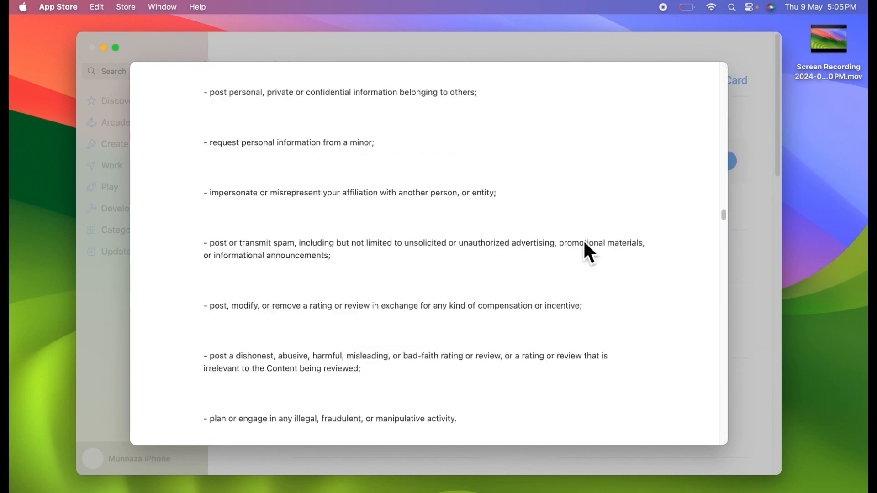
scroll(down, 3)
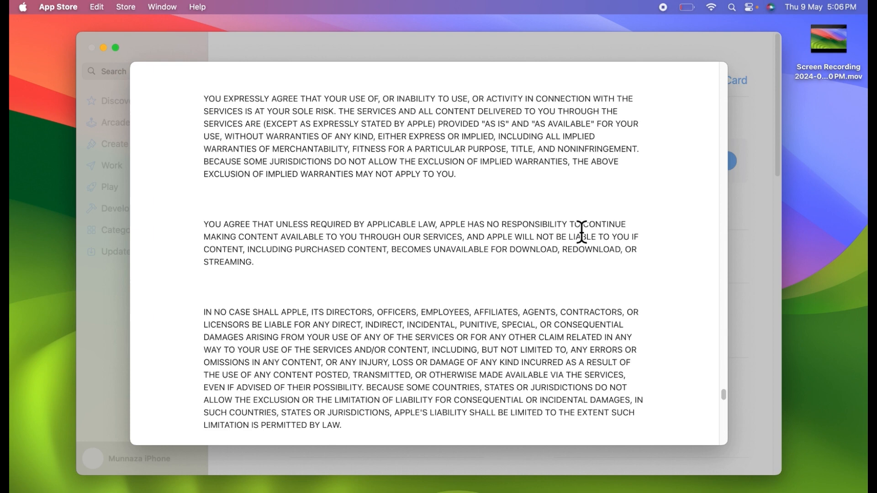
scroll(down, 3)
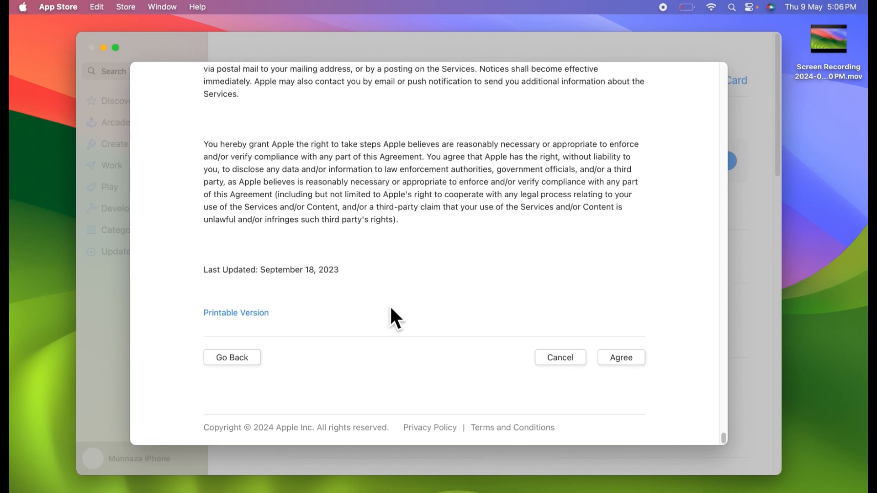
click(621, 357)
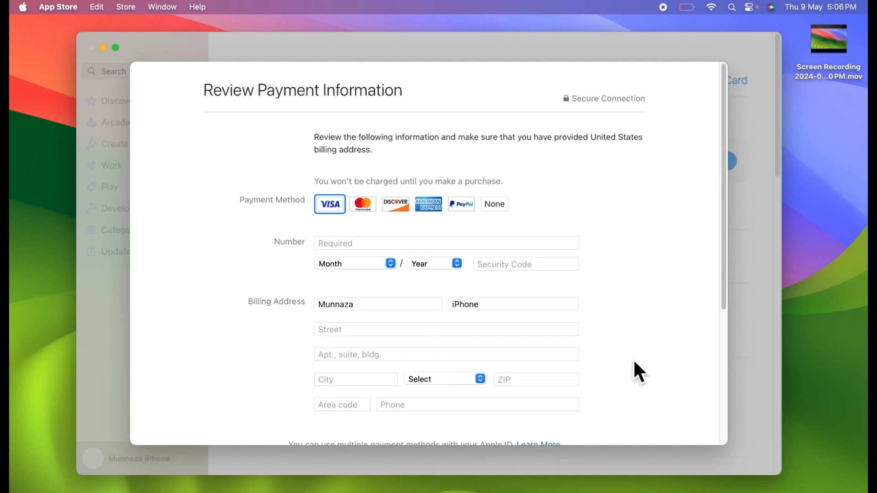
mouse_move(397, 229)
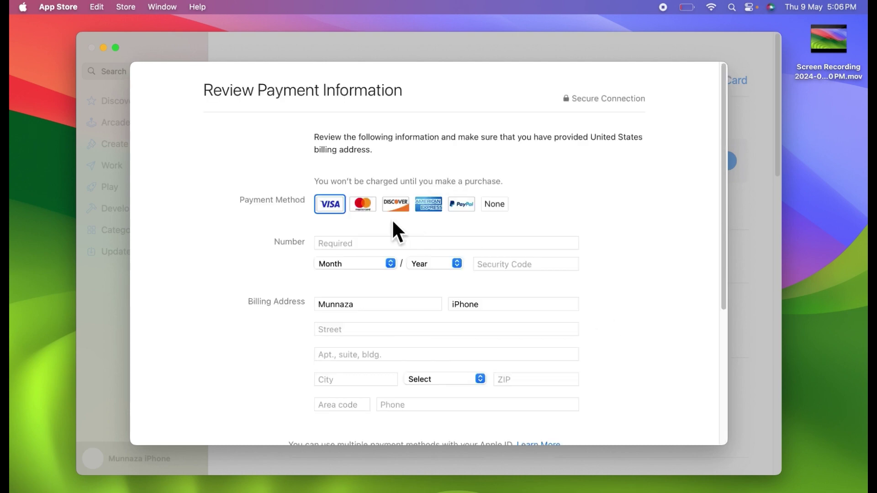
mouse_move(296, 210)
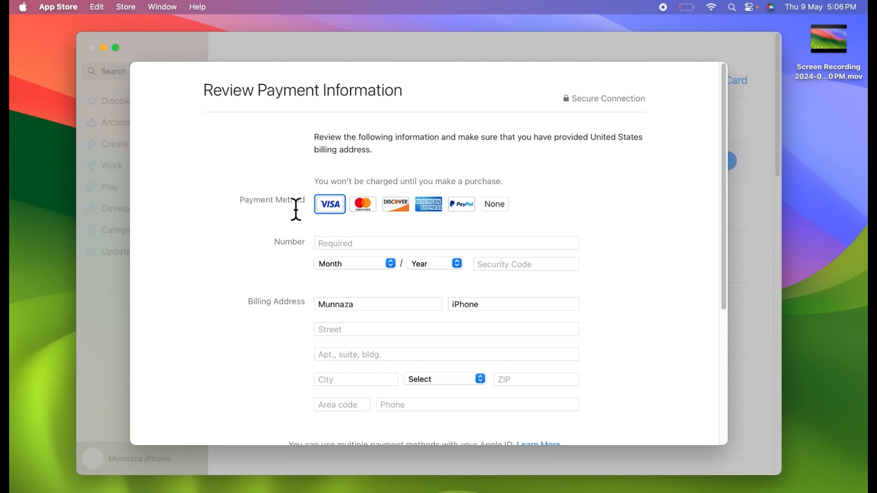
mouse_move(472, 228)
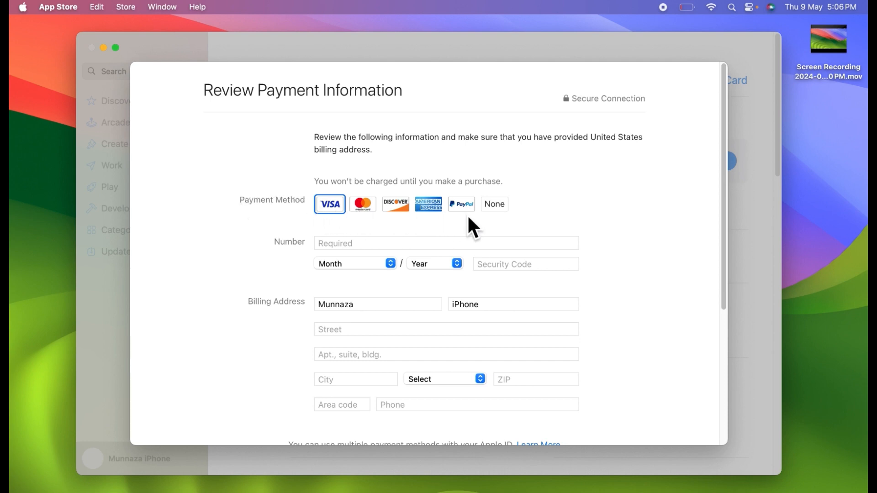
Set the card expiry month to January and retype the billing last name as 'ali'
click(445, 243)
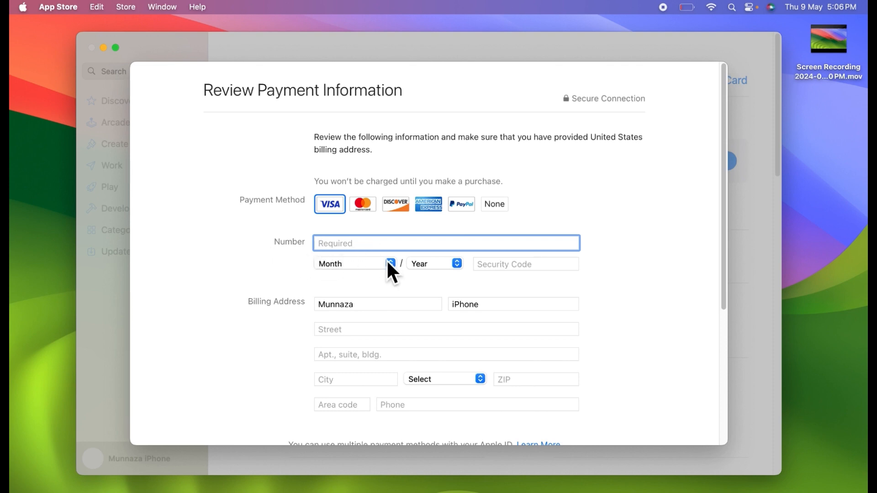
click(390, 264)
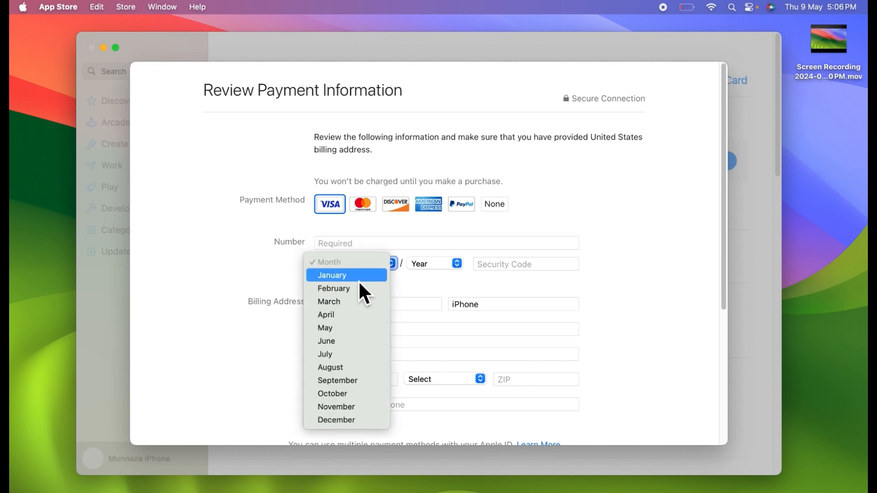
click(331, 275)
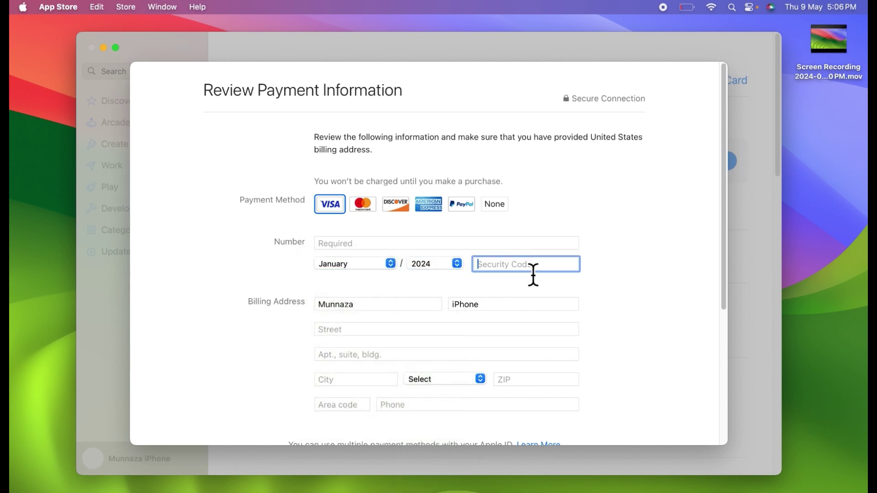
mouse_move(375, 314)
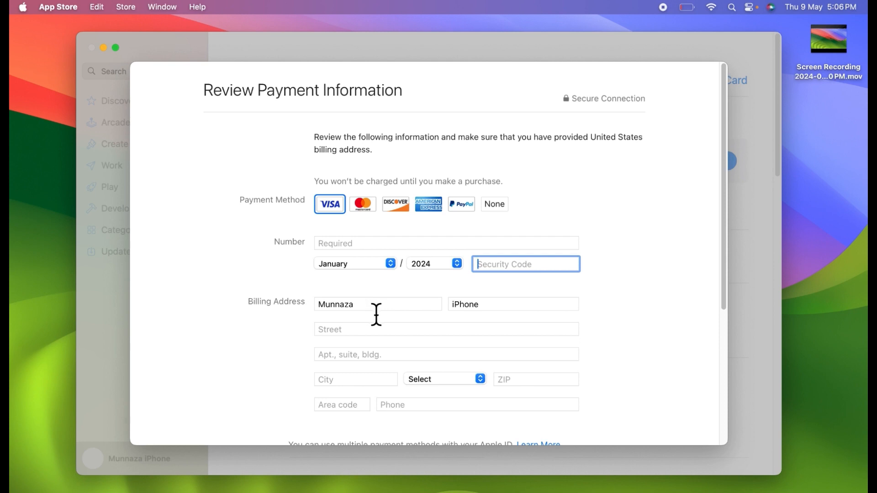
click(511, 304)
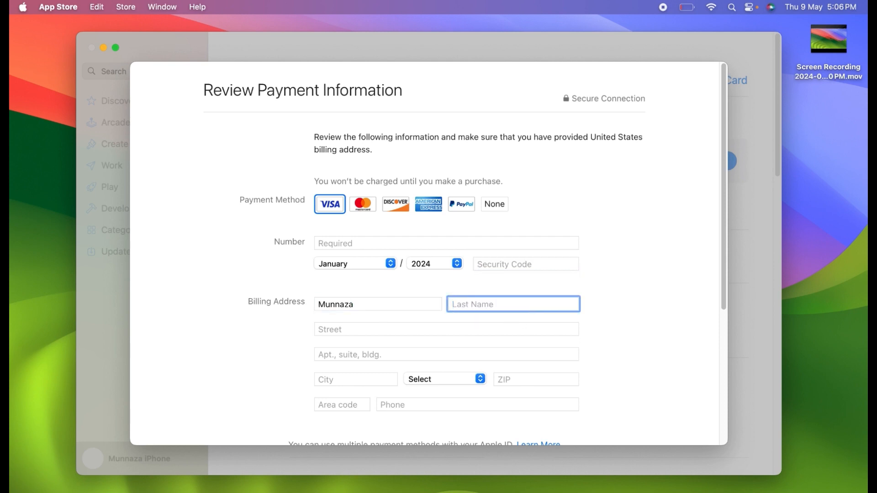
text(a)
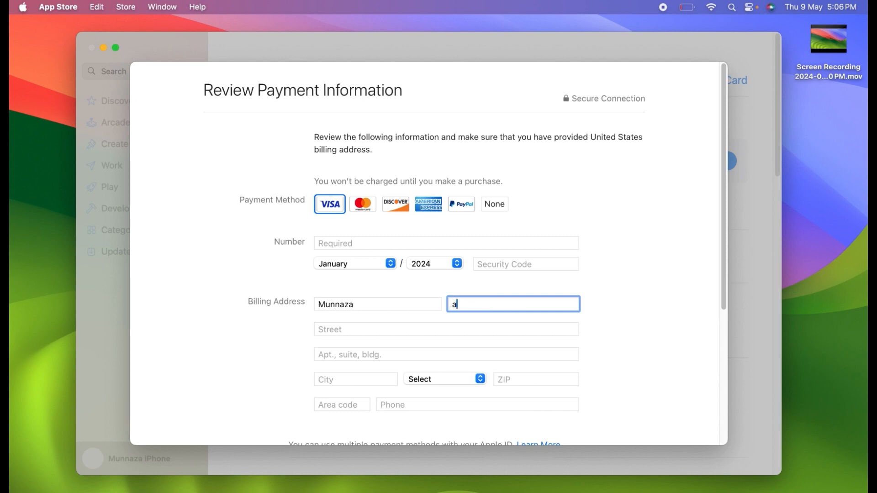
text(li)
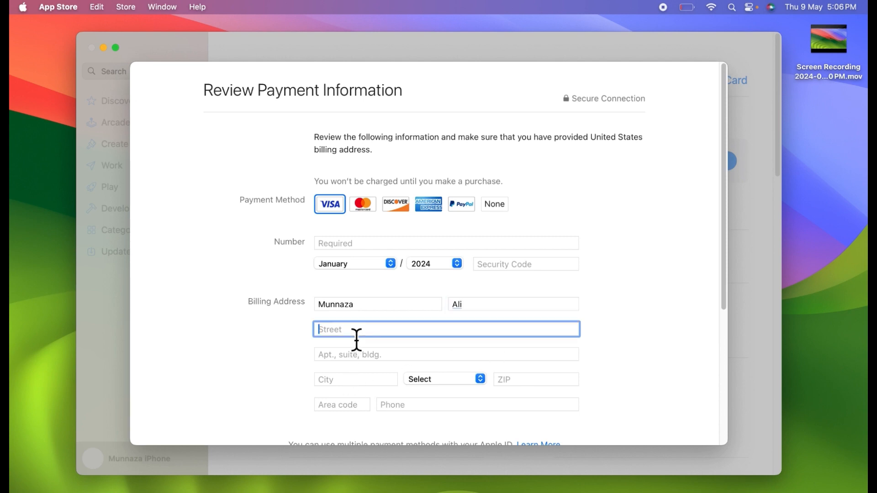
Choose Alaska as the billing state and attempt to continue, triggering the incomplete-form error
click(446, 355)
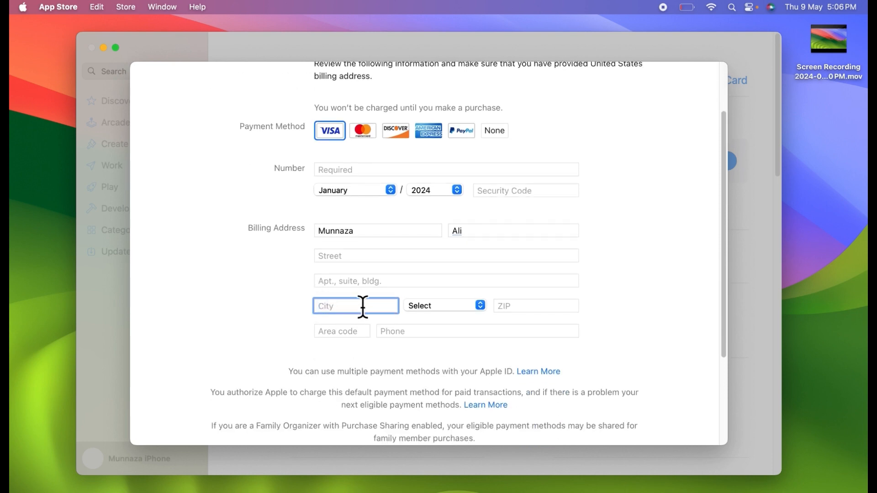
click(444, 306)
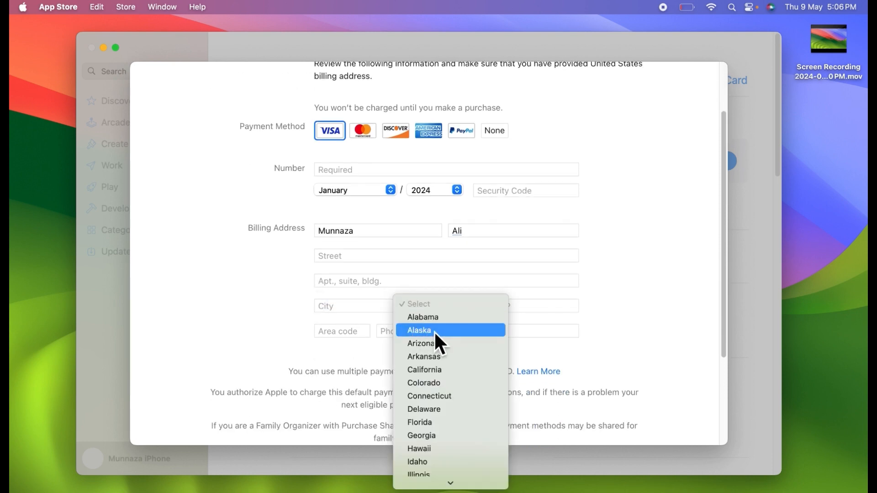
click(419, 329)
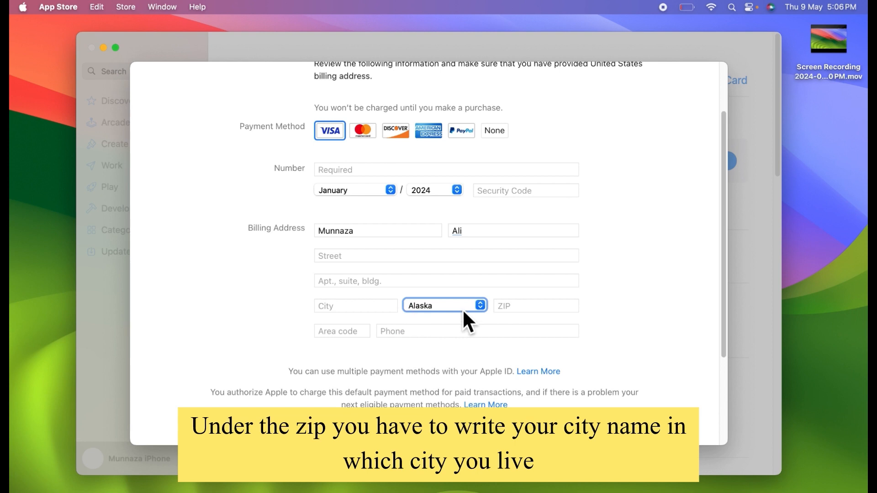
click(535, 305)
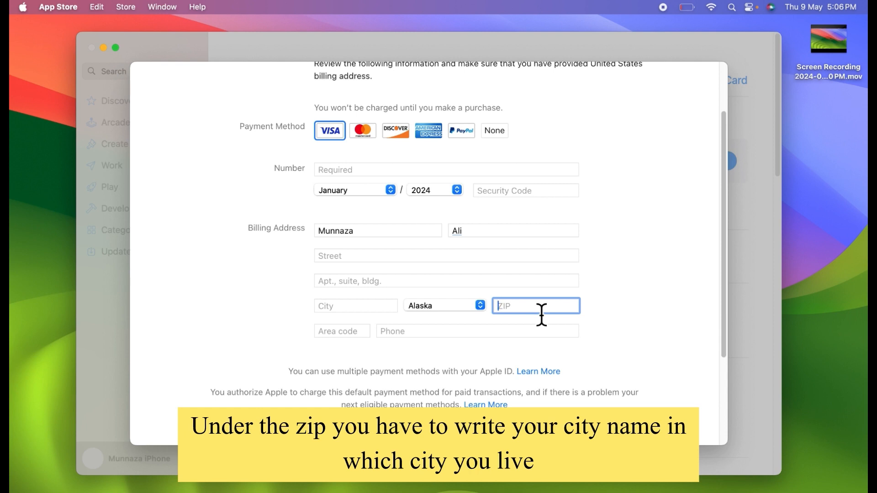
mouse_move(522, 414)
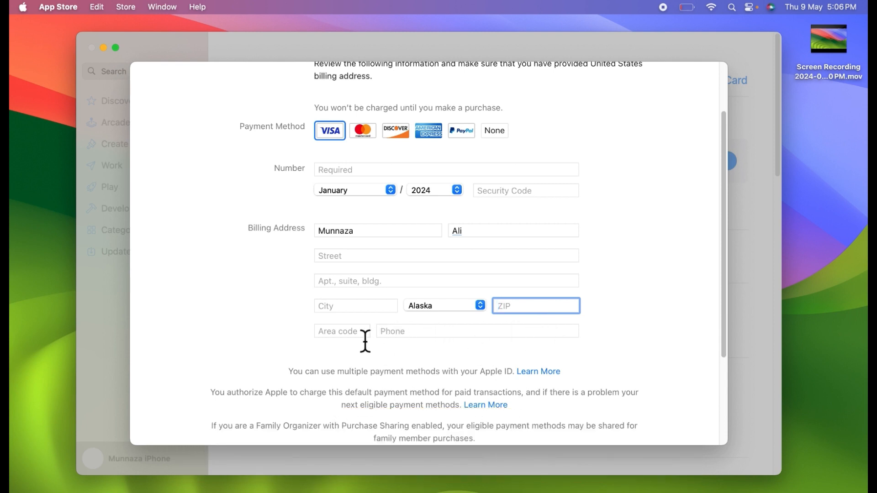
click(475, 331)
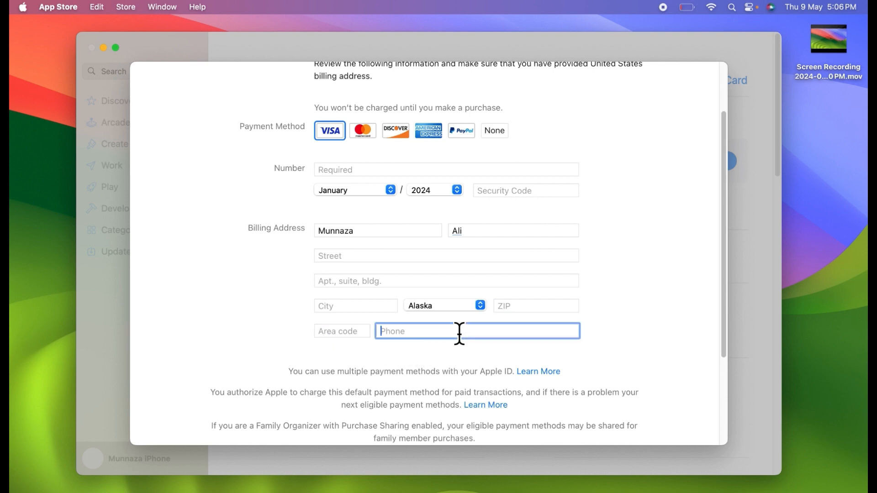
scroll(down, 3)
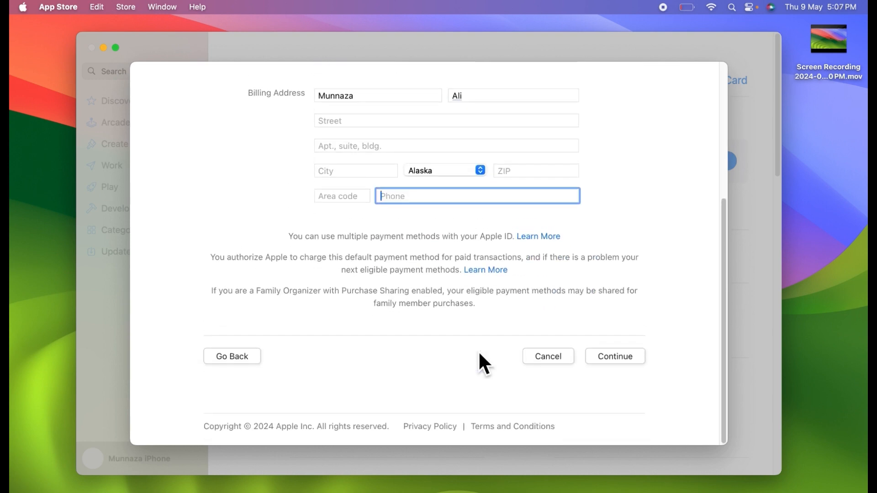
click(614, 356)
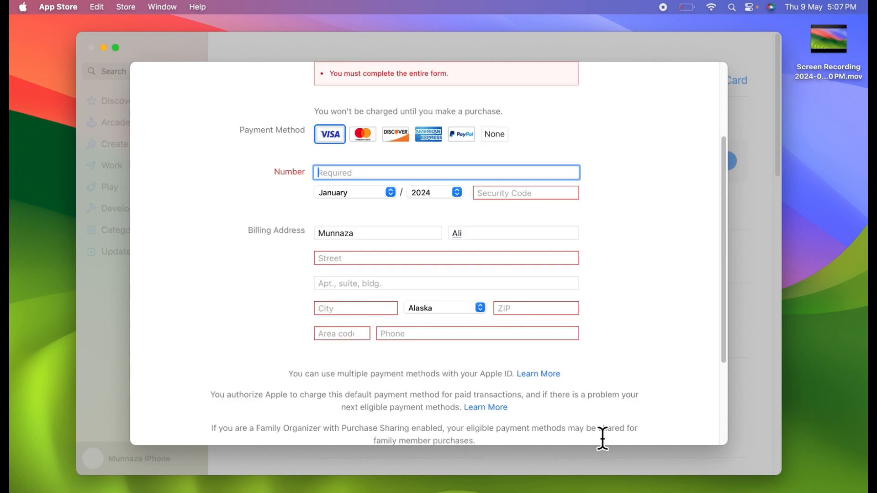